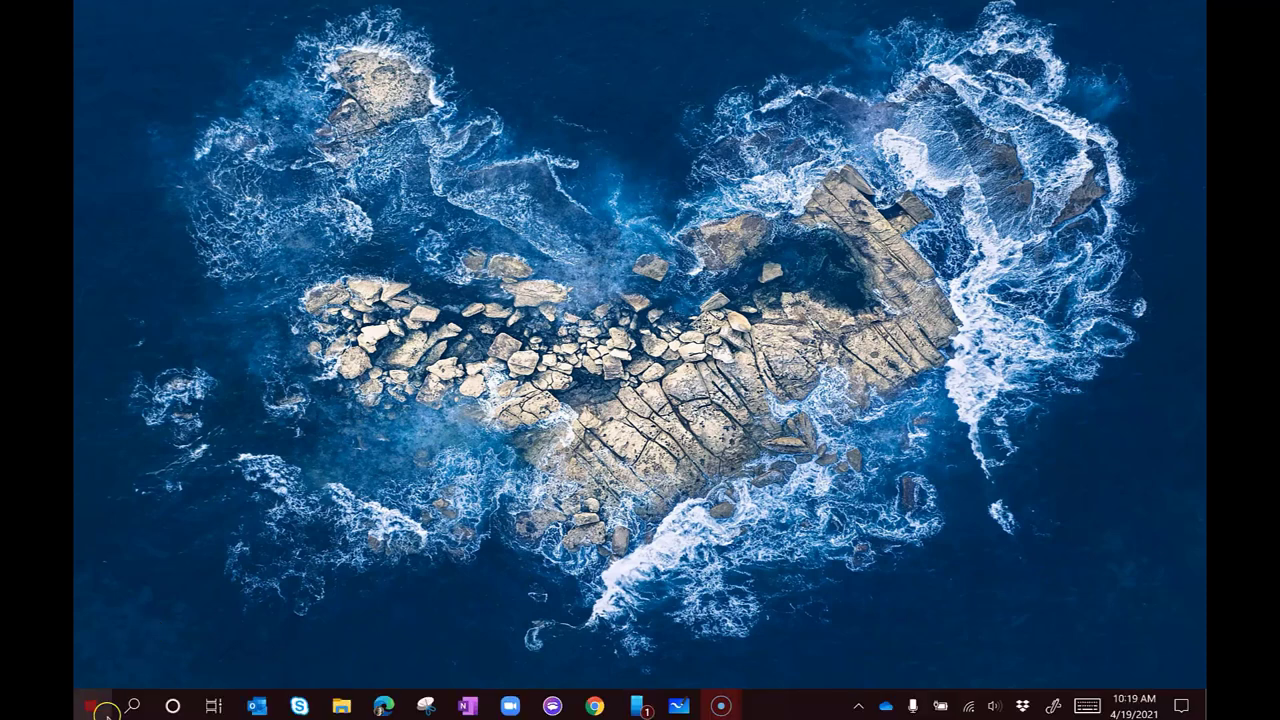
Step: Search Windows for 'apps' to reach the Apps & features settings result
click(132, 704)
text(connect)
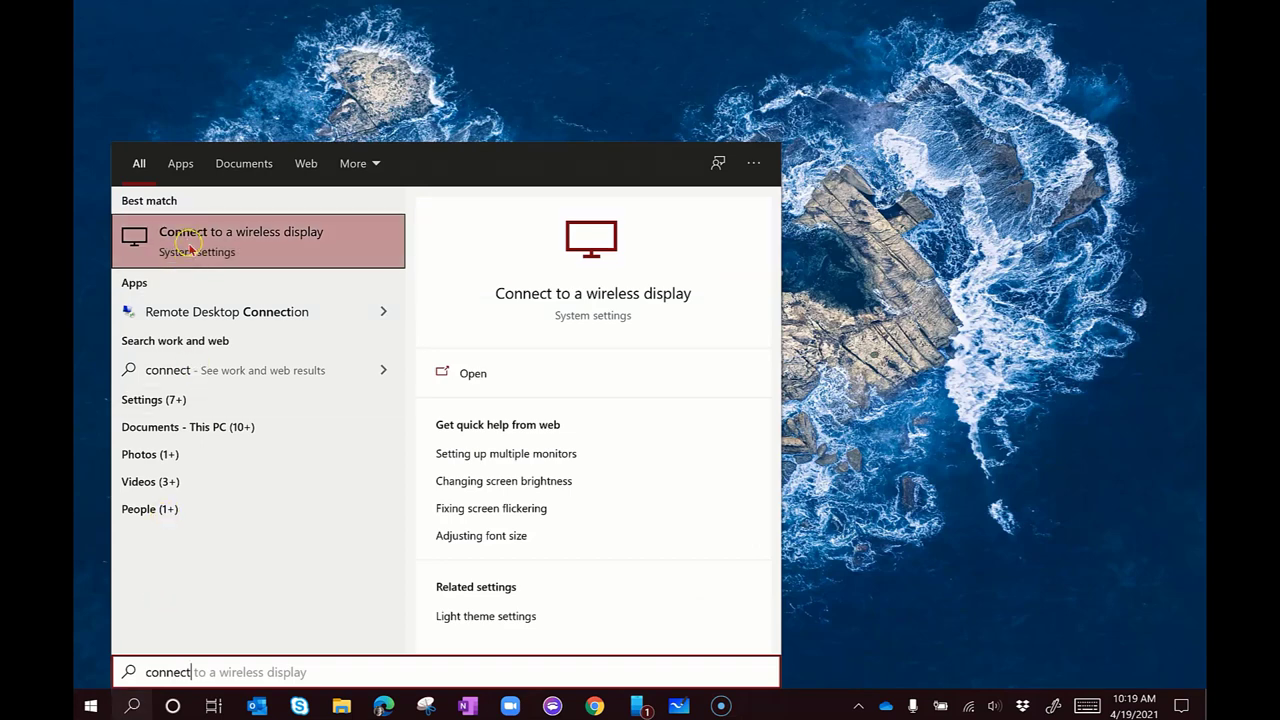
mouse_move(308, 282)
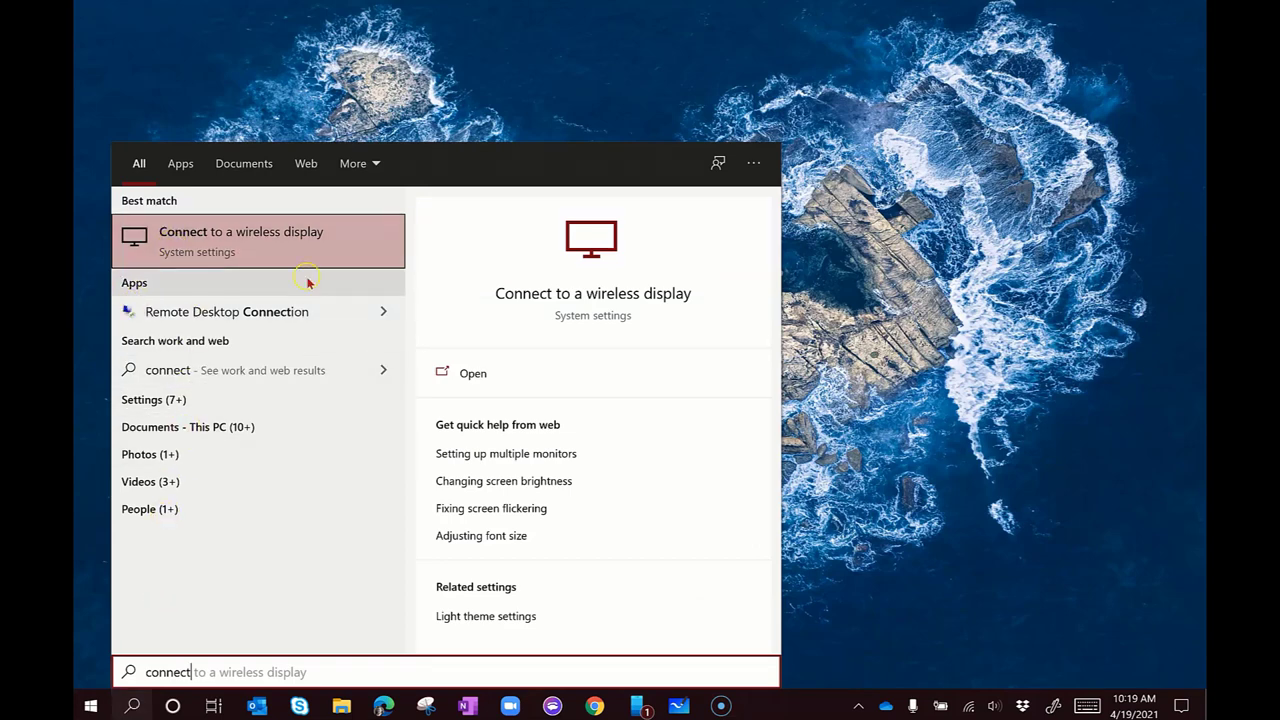
text(apps)
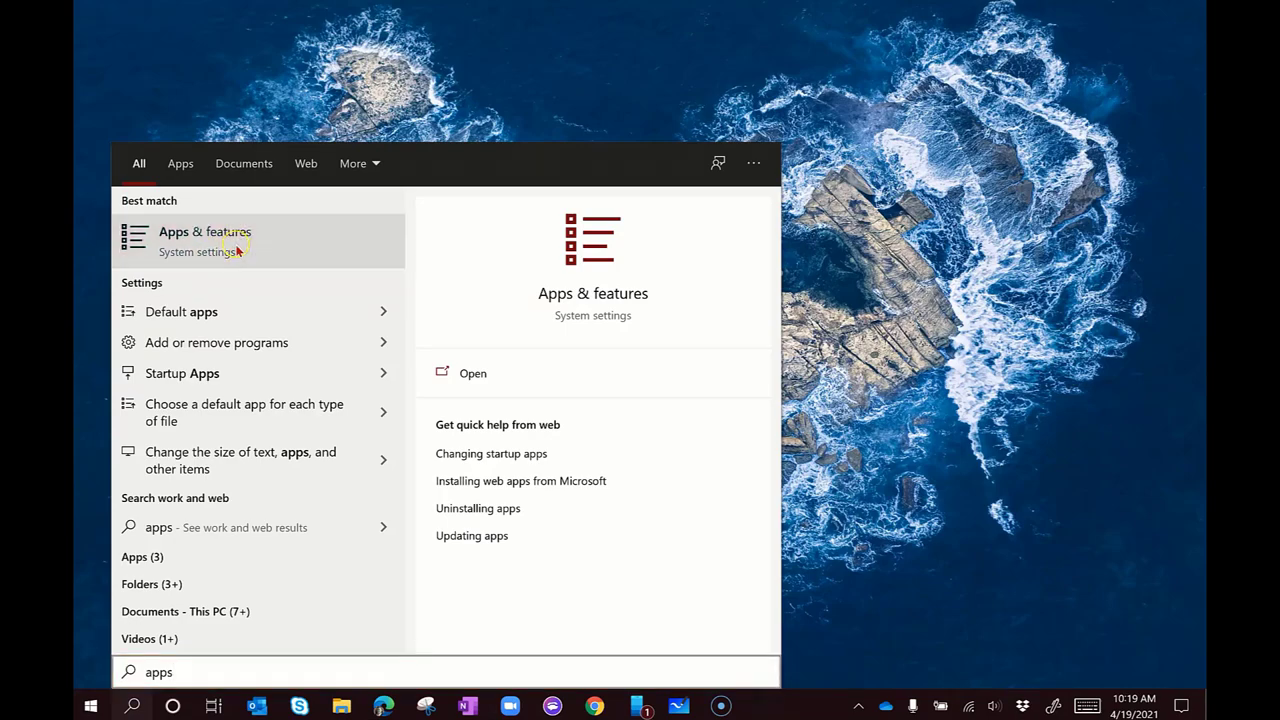
Step: Go from Apps & features to the Optional features page
click(204, 240)
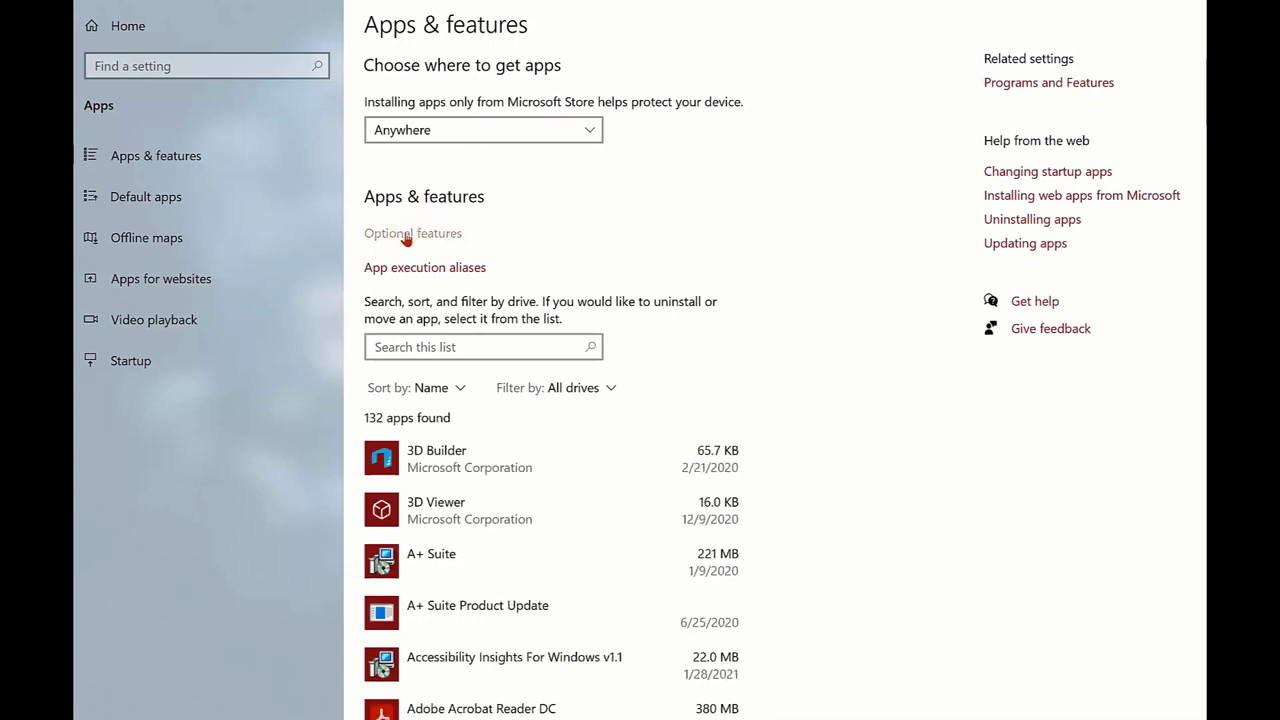
click(412, 232)
text(wireless)
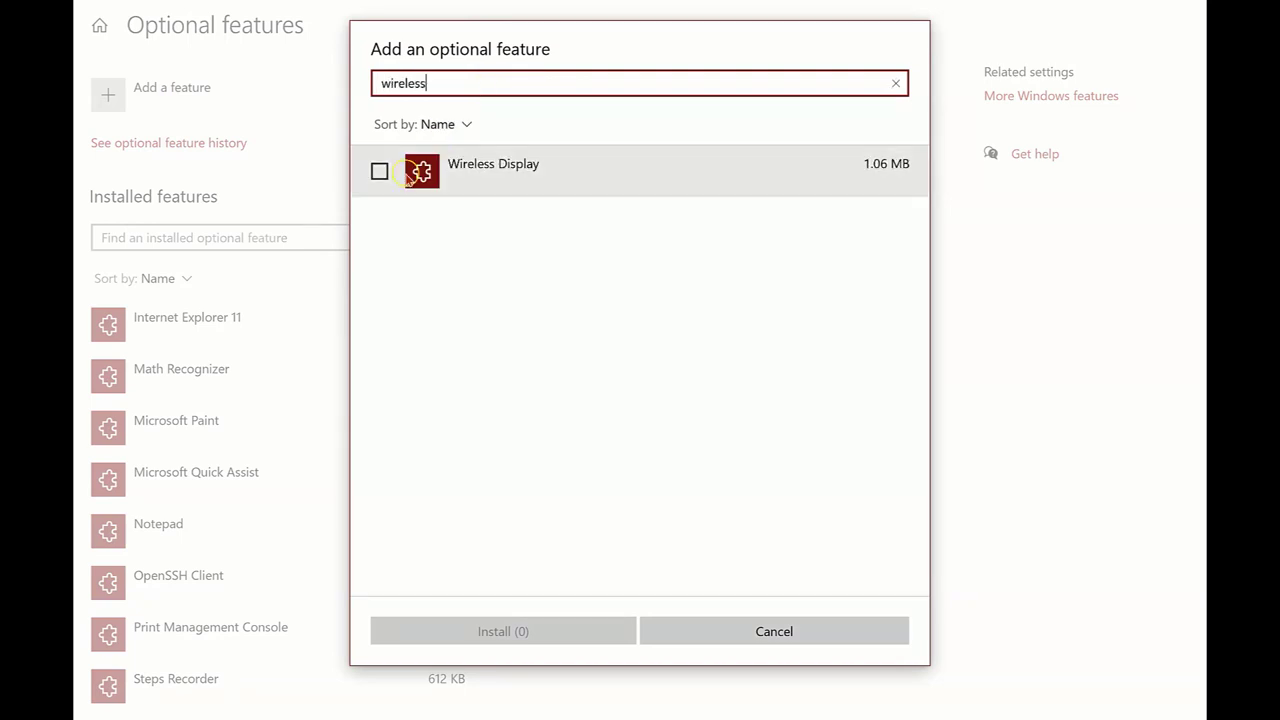
Step: Install the Wireless Display optional feature (1.06 MB)
click(380, 172)
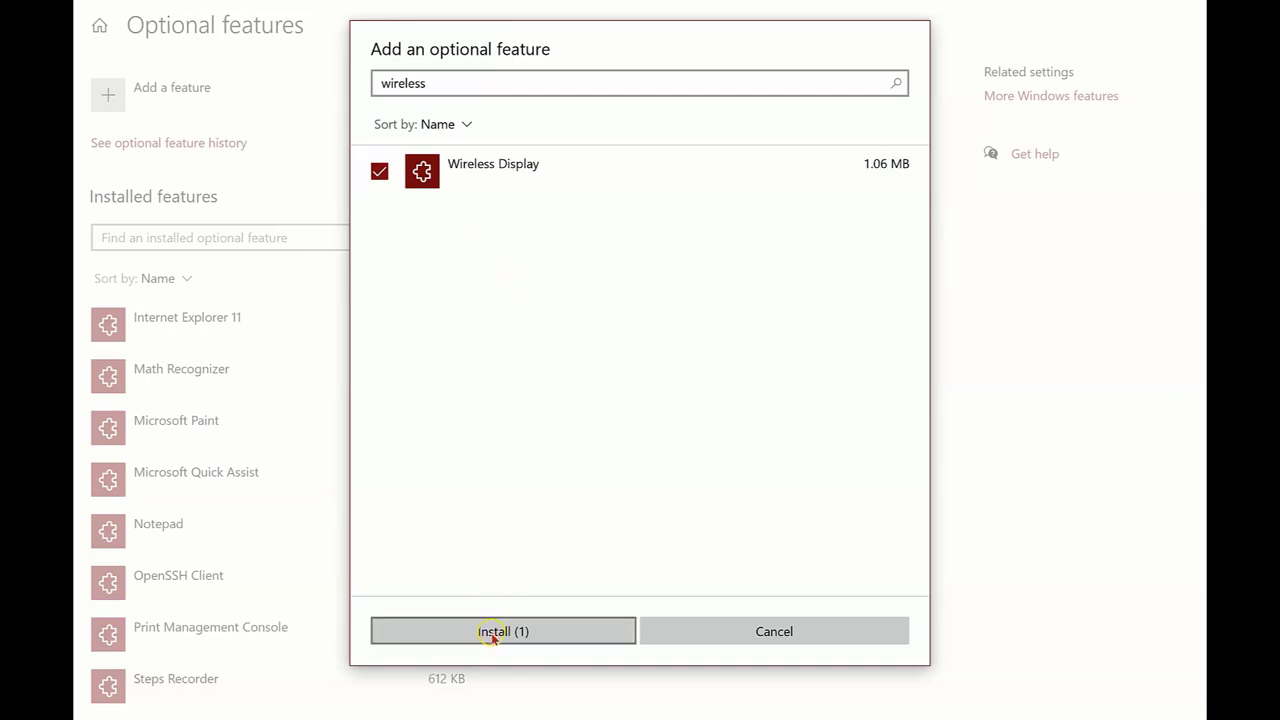
click(502, 632)
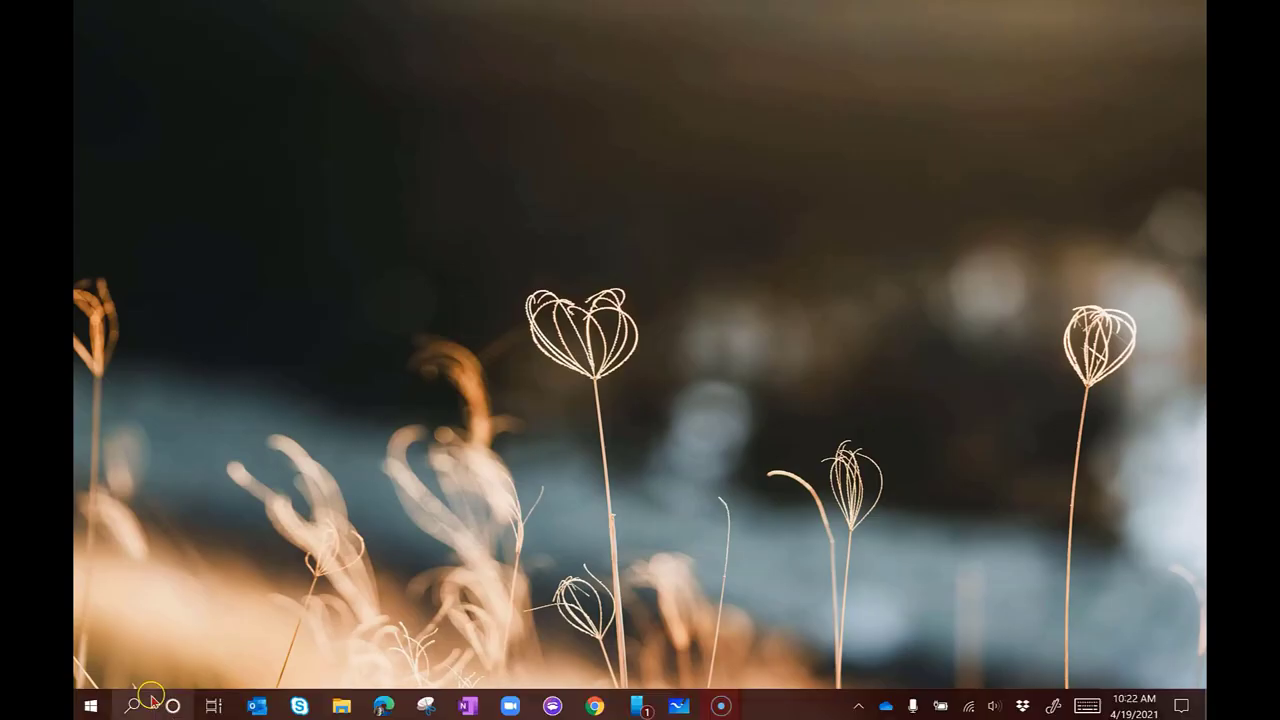
Step: Search Windows for 'connect' to confirm the Connect app now appears
click(138, 704)
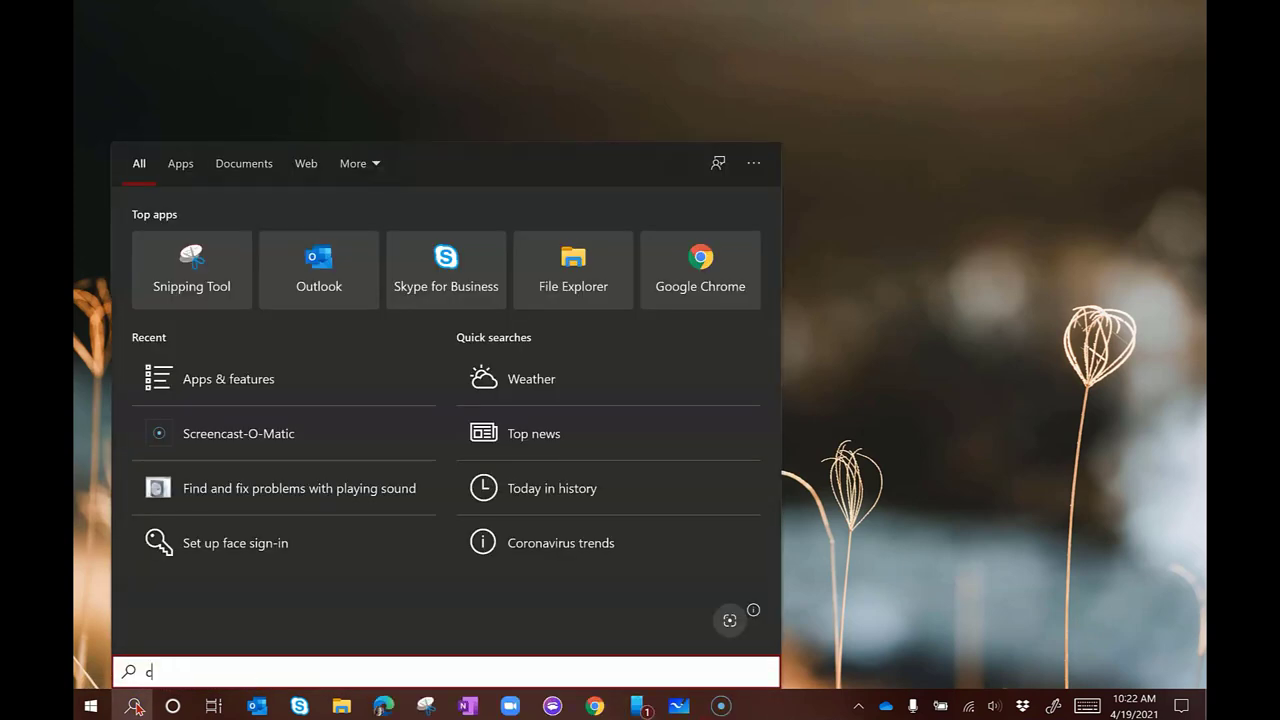
text(onnect)
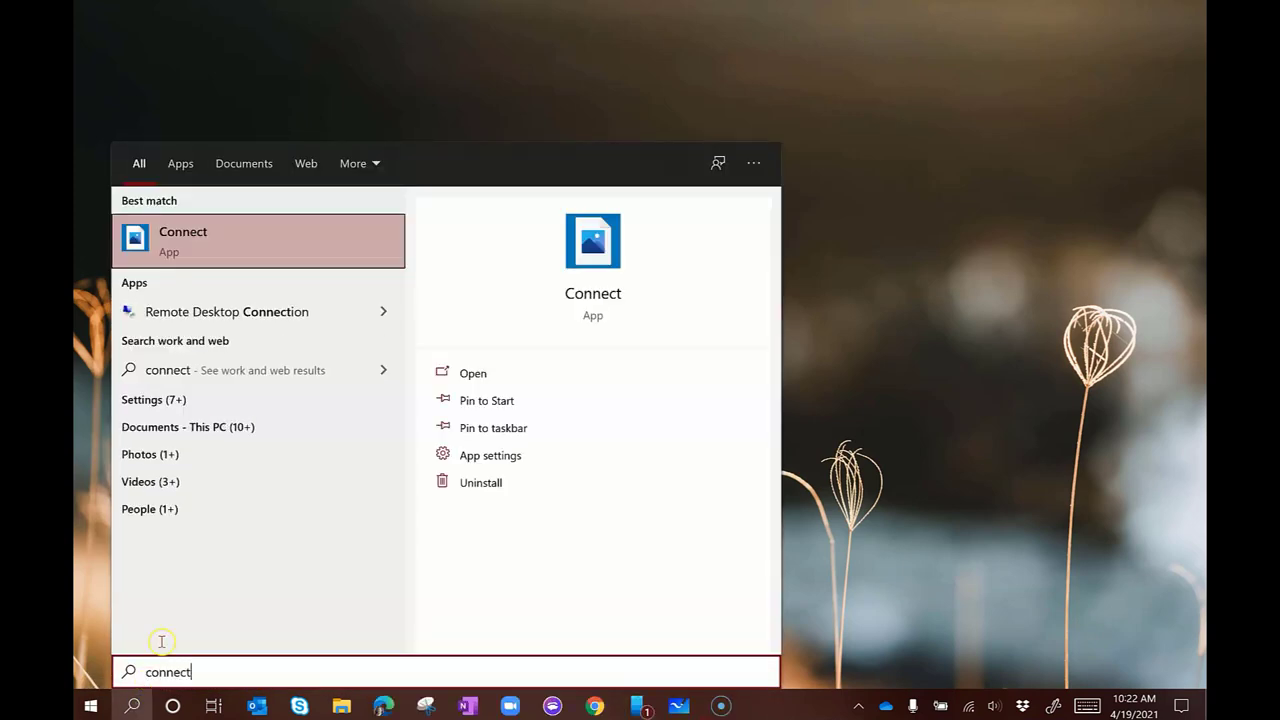